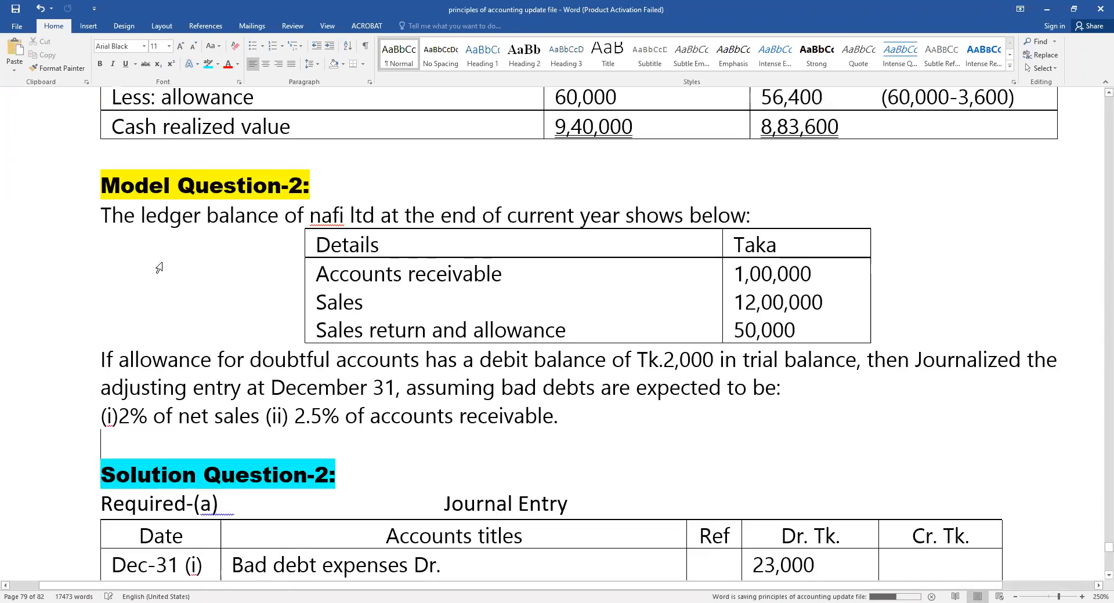
Select the ledger sentence's opening words and the Accounts receivable table entry, then clear the selection.
{"action": "scroll", "scroll_direction": "down", "scroll_amount": 3}
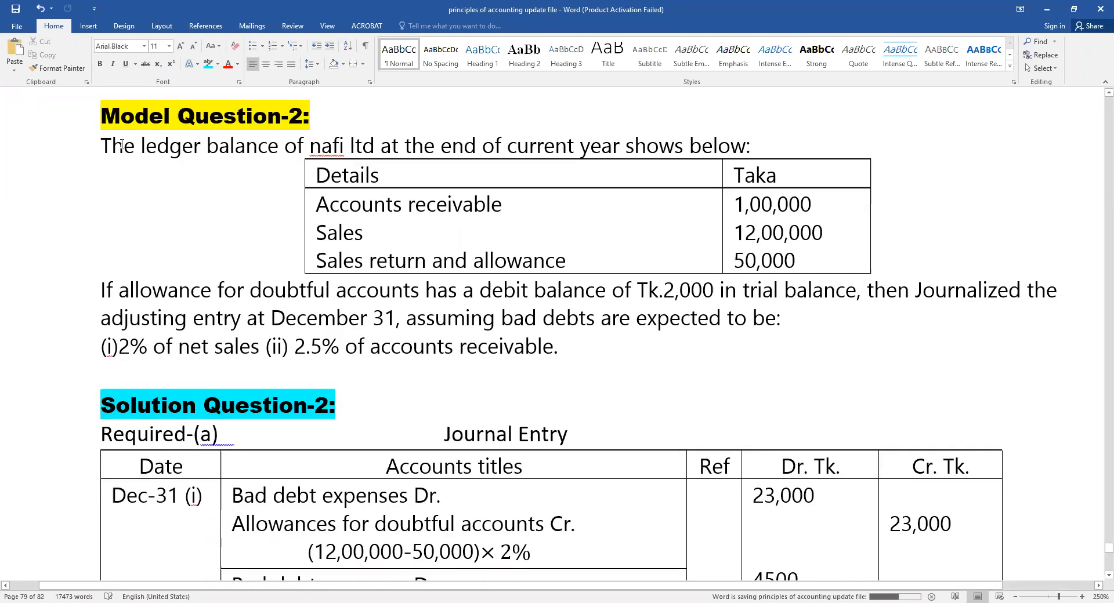
{"action": "left_click_drag", "start_coordinate": [101, 146], "coordinate": [352, 146]}
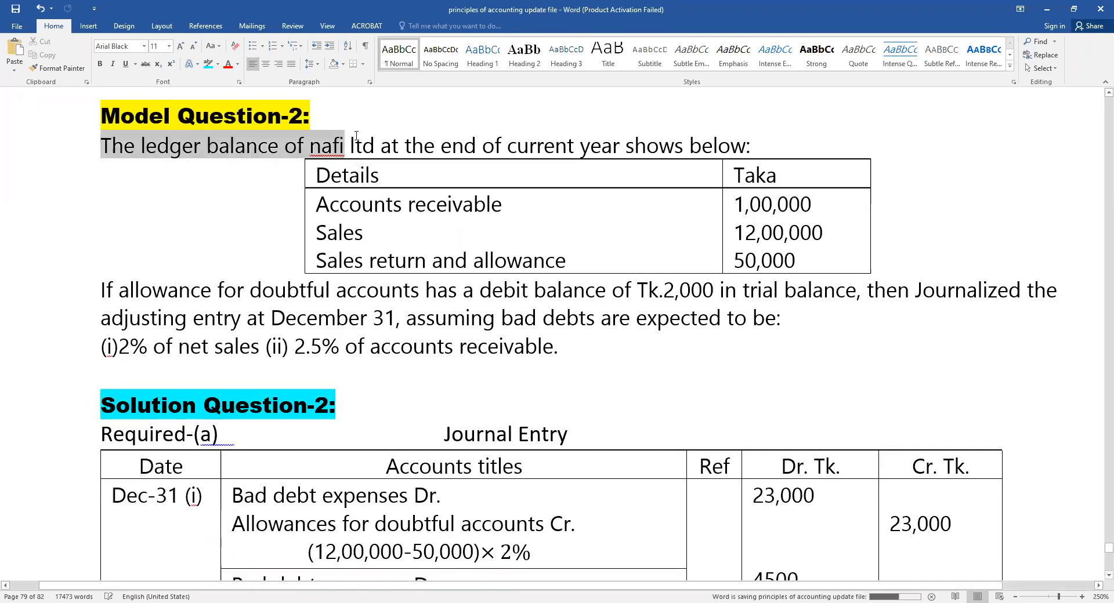
{"action": "left_click_drag", "start_coordinate": [348, 145], "coordinate": [657, 145]}
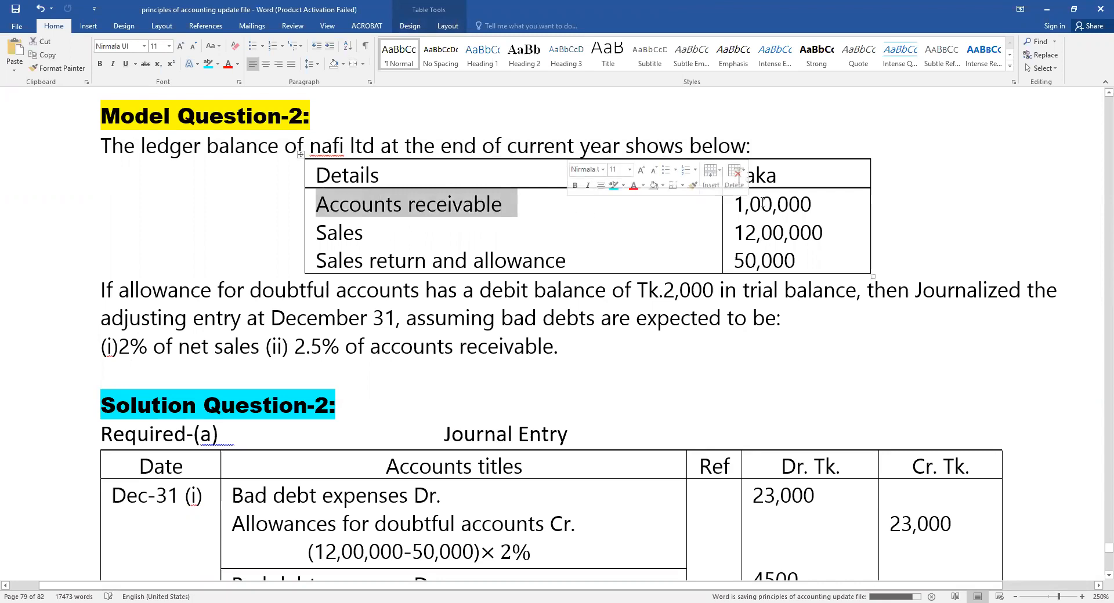
{"action": "left_click", "coordinate": [339, 233]}
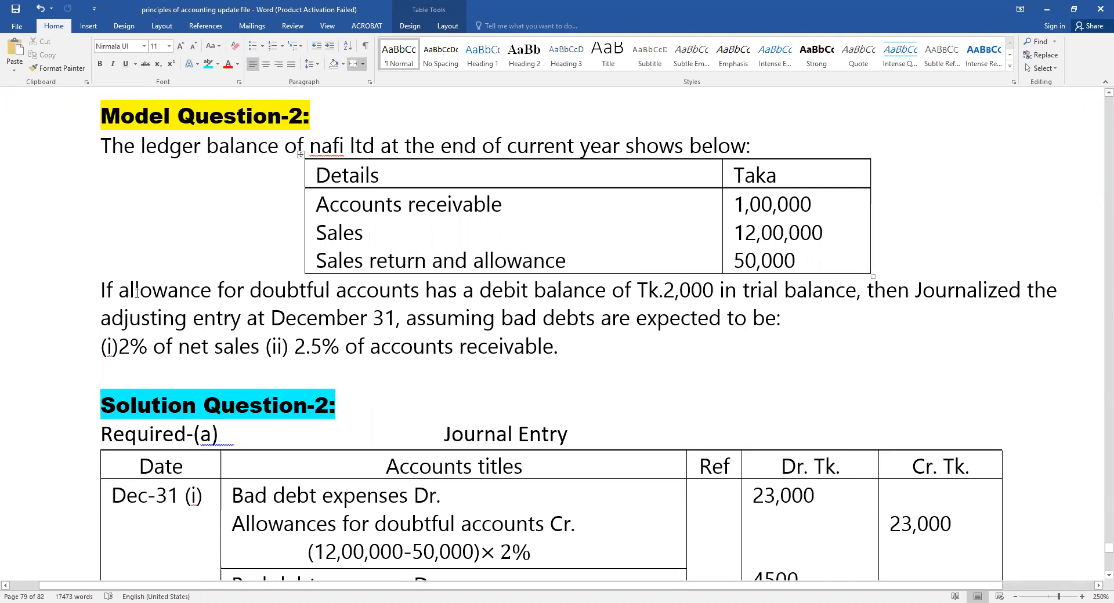
Select lines of the question text, then highlight '(i)2% of net sales' in yellow.
{"action": "left_click_drag", "start_coordinate": [101, 290], "coordinate": [419, 290]}
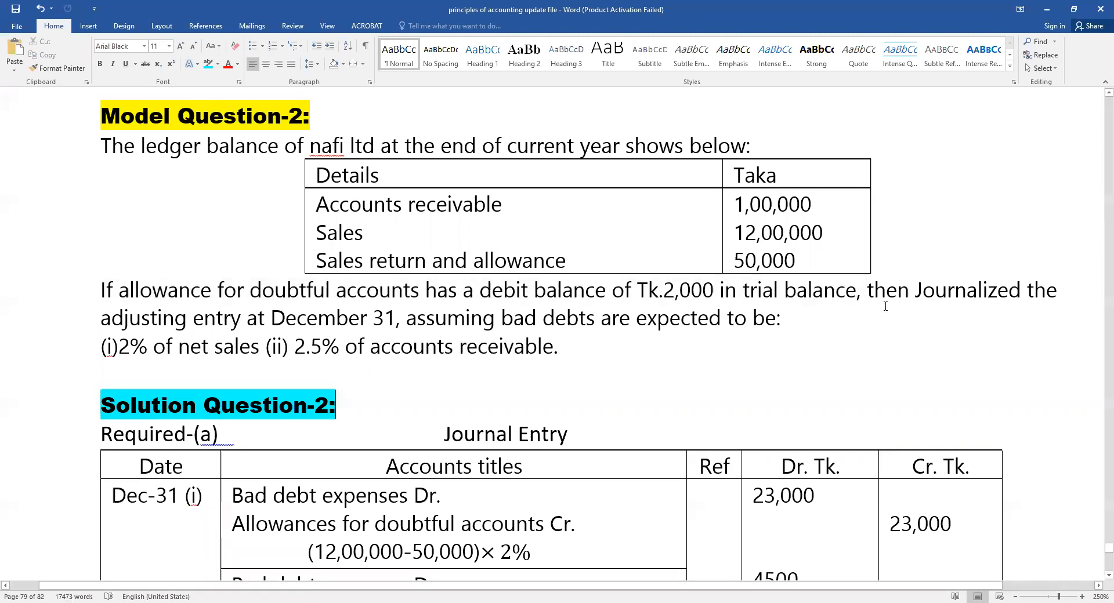
{"action": "left_click_drag", "start_coordinate": [868, 290], "coordinate": [160, 319]}
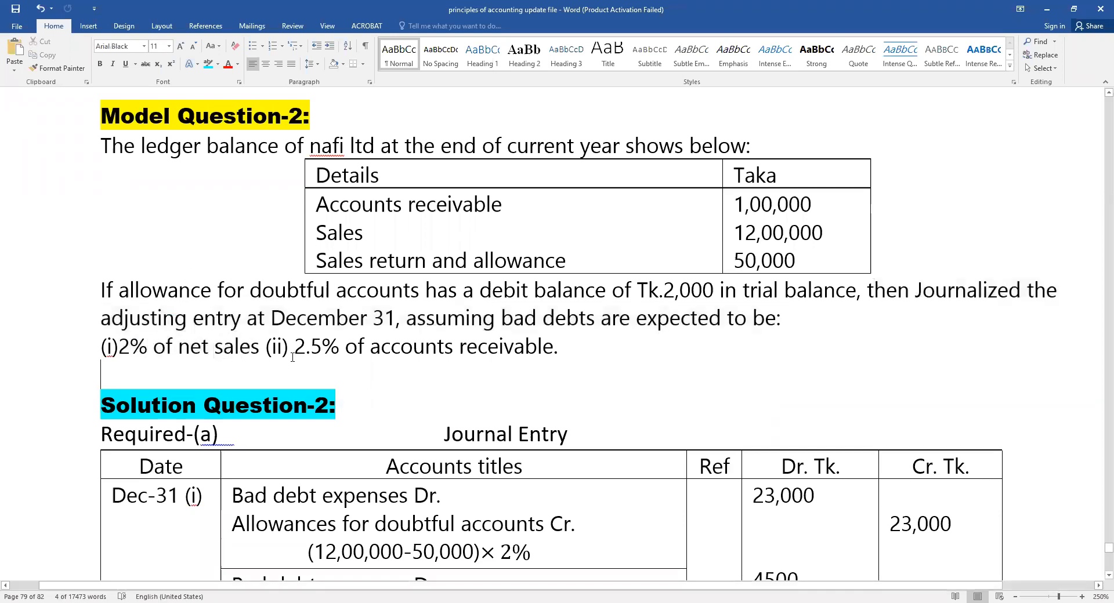
{"action": "left_click_drag", "start_coordinate": [294, 347], "coordinate": [558, 347]}
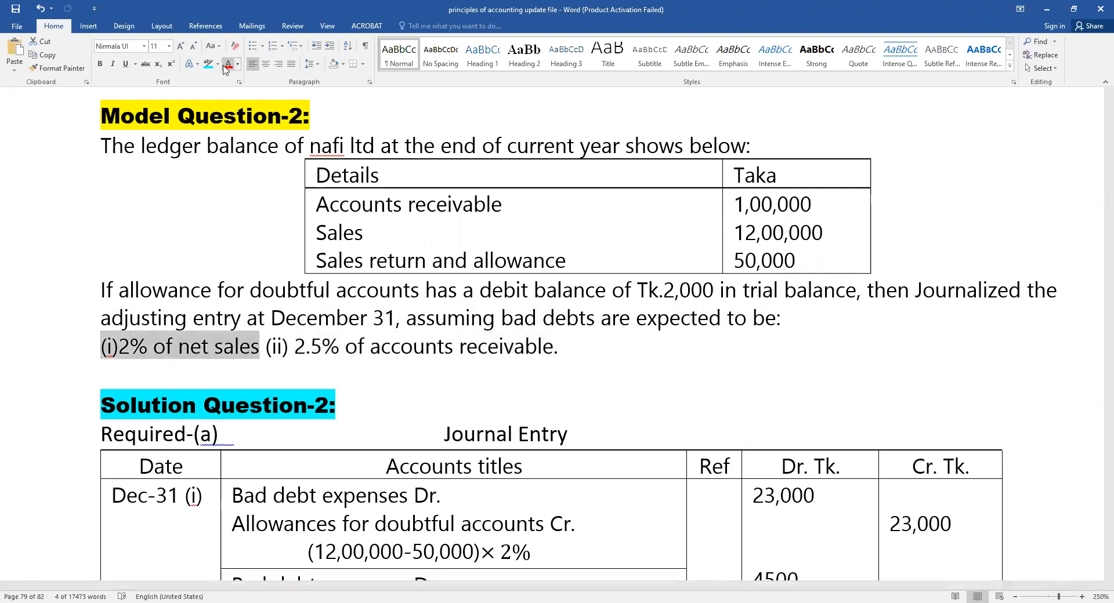
{"action": "left_click", "coordinate": [235, 64]}
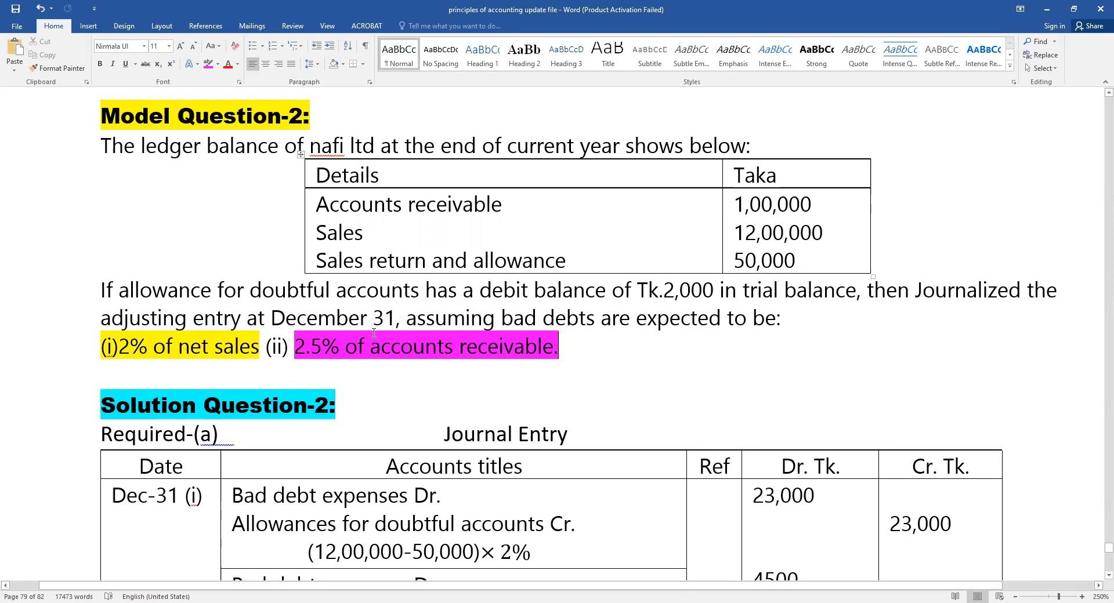
{"action": "scroll", "scroll_direction": "down", "scroll_amount": 3}
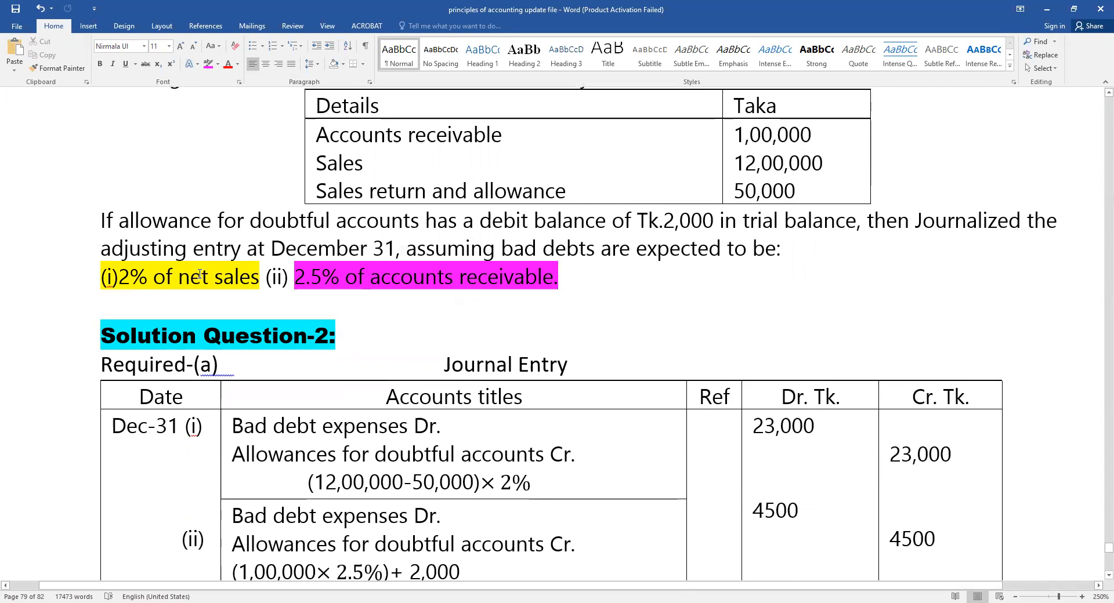
{"action": "scroll", "scroll_direction": "down", "scroll_amount": 3}
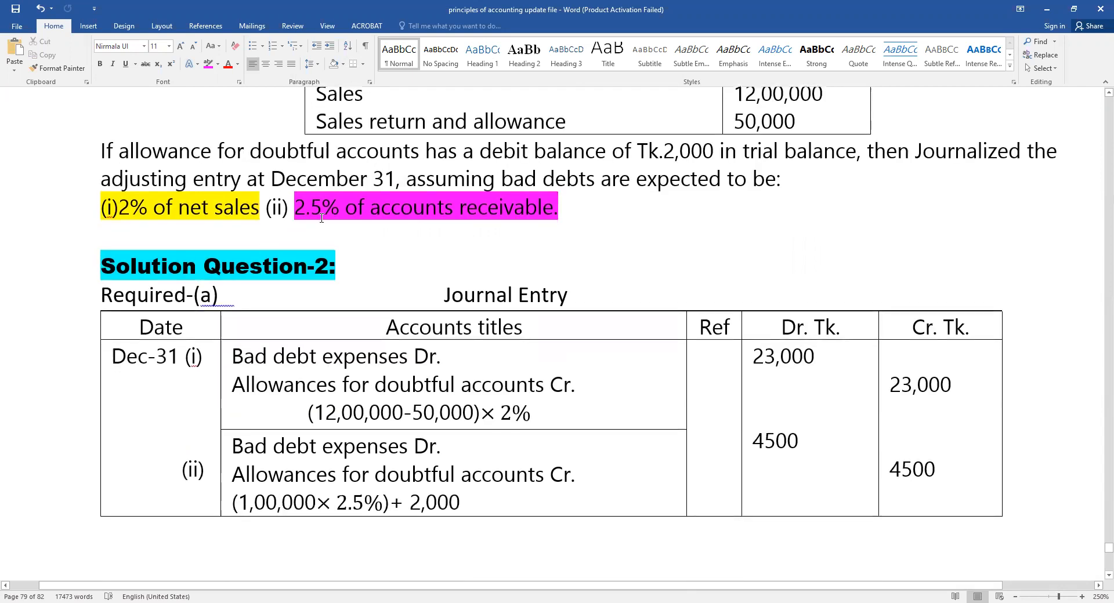
{"action": "scroll", "scroll_direction": "down", "scroll_amount": 3}
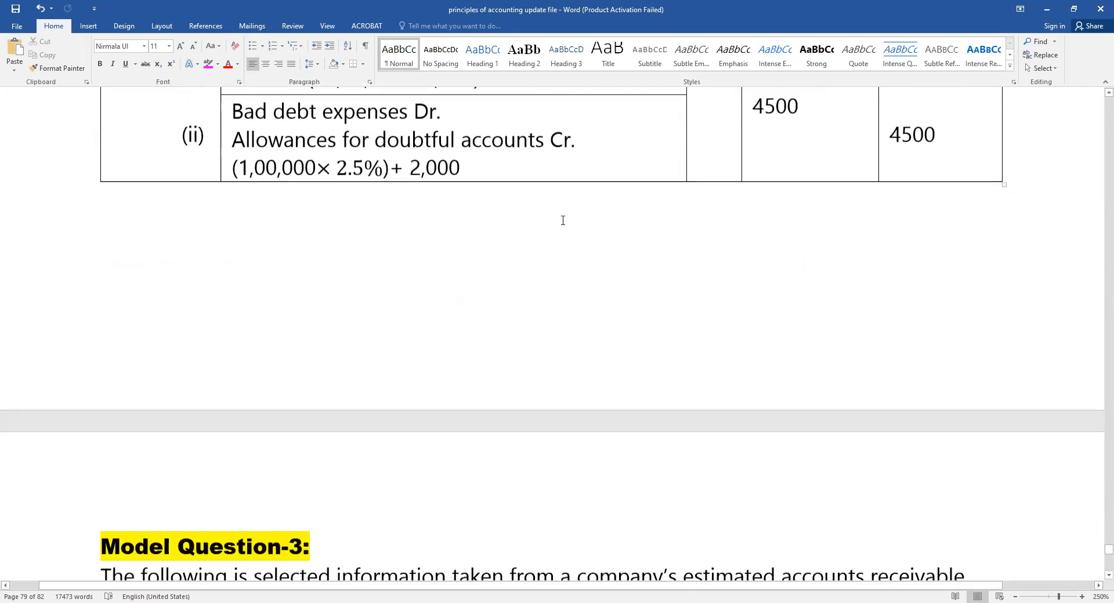
{"action": "scroll", "scroll_direction": "up", "scroll_amount": 3}
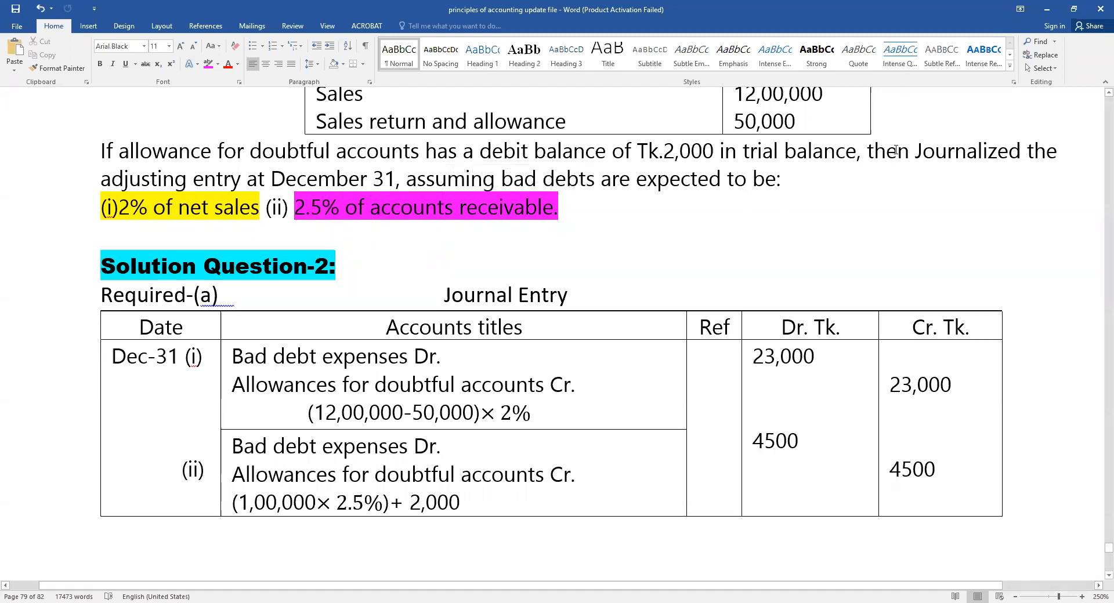
Apply Gray-25% highlight to 'then Journalized the adjusting entry at December 31,'.
{"action": "left_click_drag", "start_coordinate": [870, 150], "coordinate": [241, 178]}
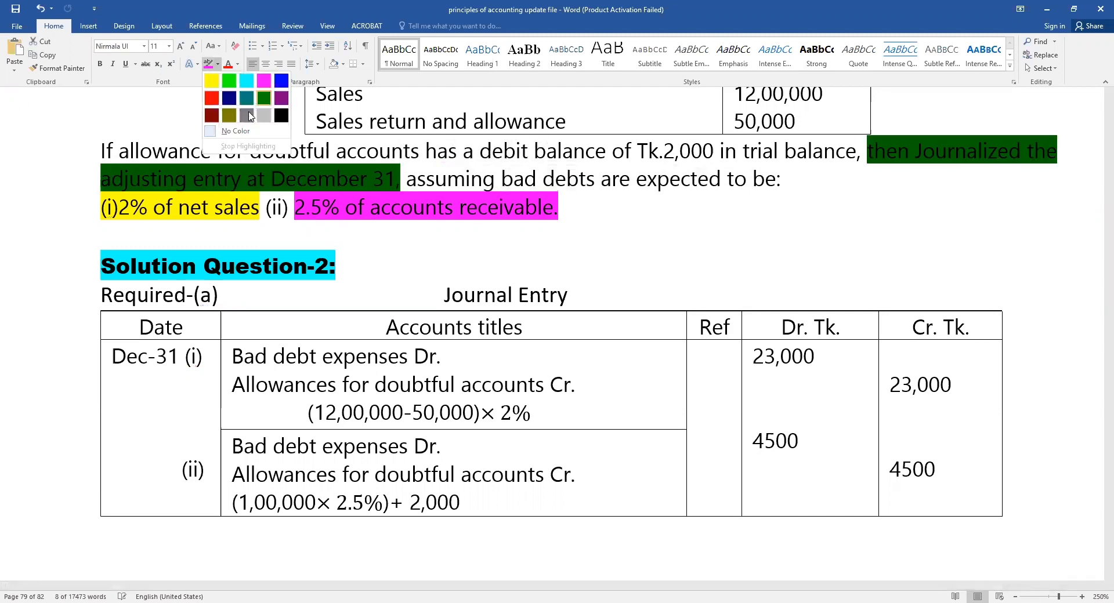
{"action": "left_click", "coordinate": [246, 115]}
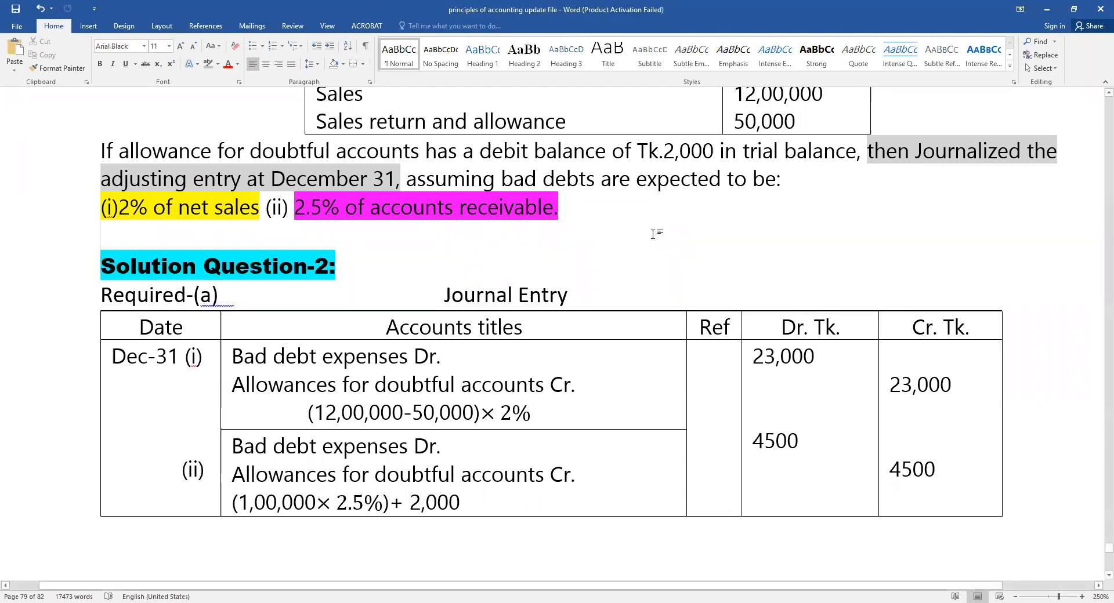
{"action": "mouse_move", "coordinate": [874, 215]}
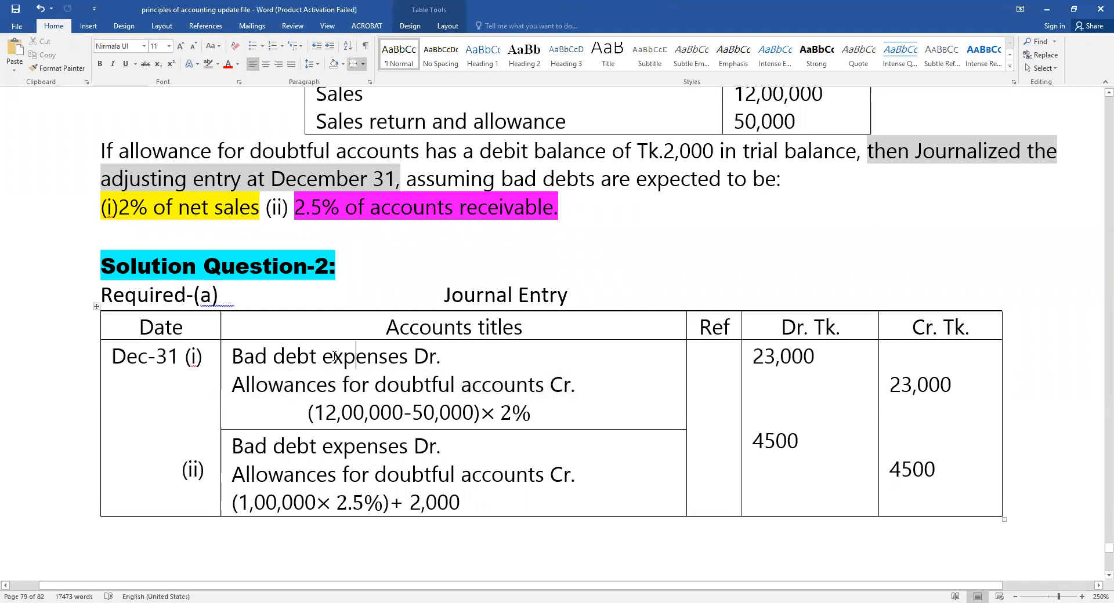
{"action": "double_click", "coordinate": [282, 385]}
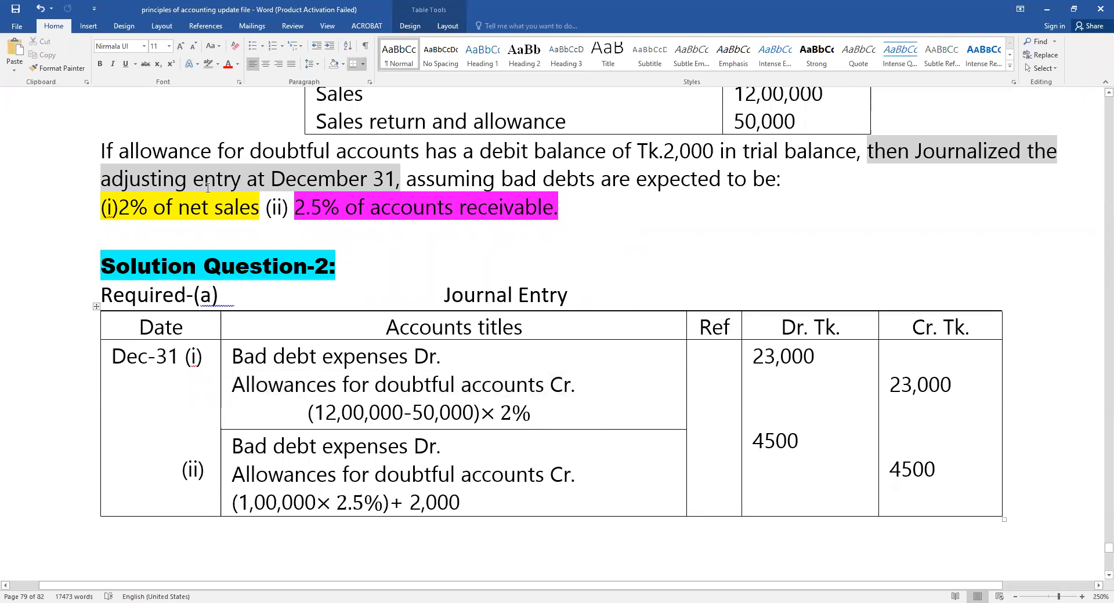
{"action": "scroll", "scroll_direction": "down", "scroll_amount": 3}
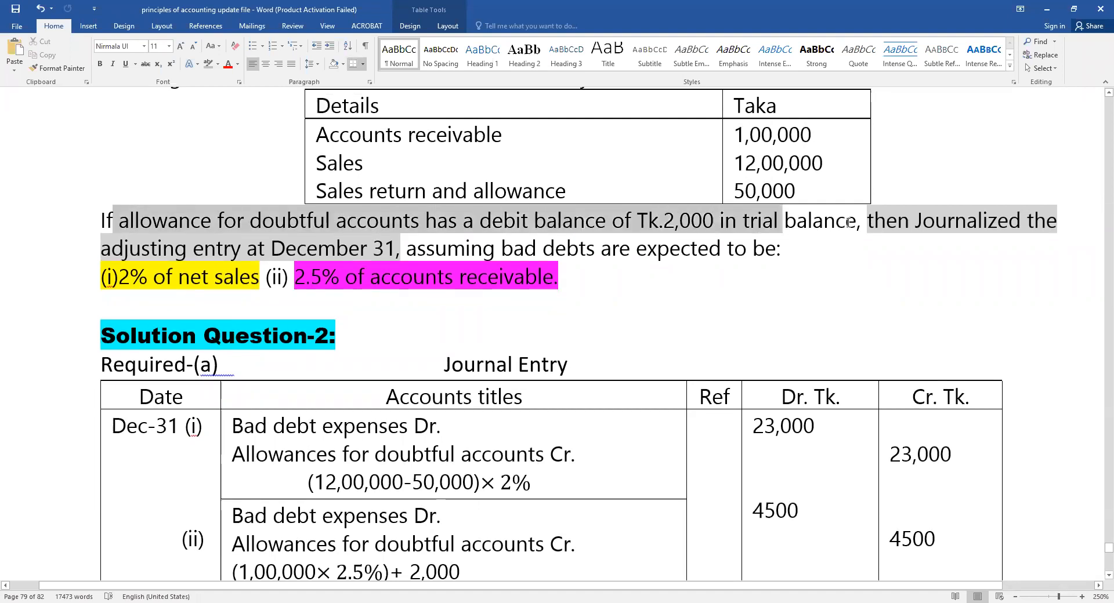
{"action": "left_click", "coordinate": [804, 302]}
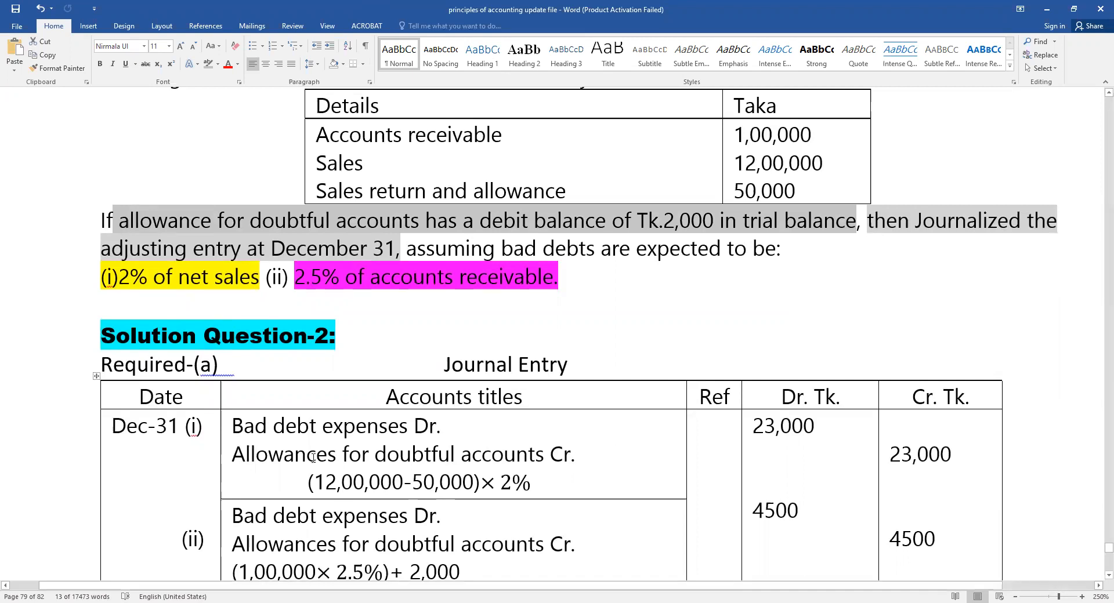
{"action": "left_click", "coordinate": [234, 426]}
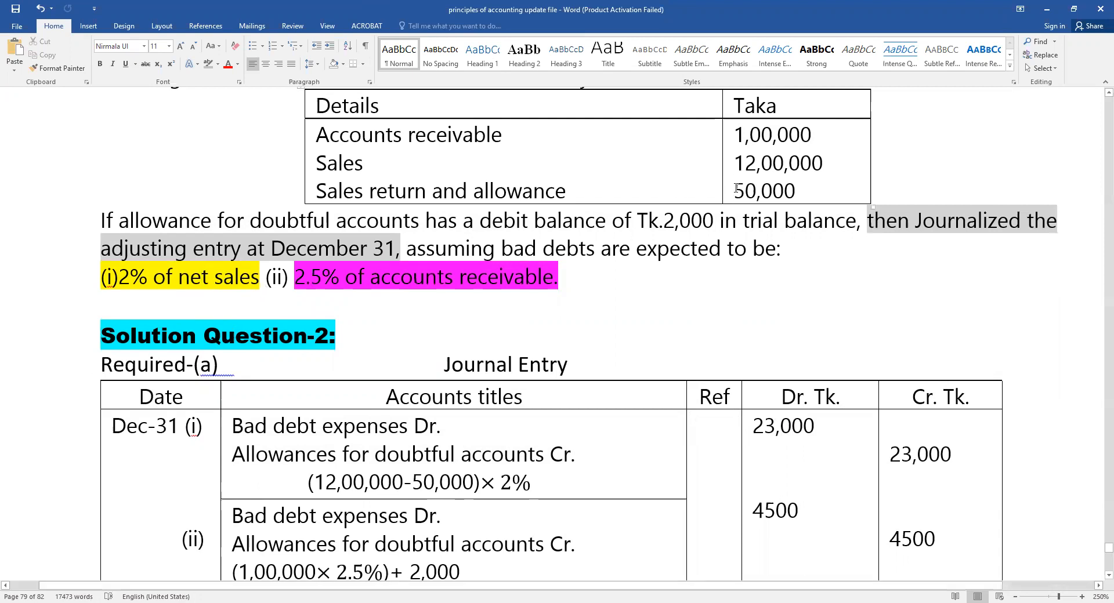
{"action": "left_click", "coordinate": [763, 191]}
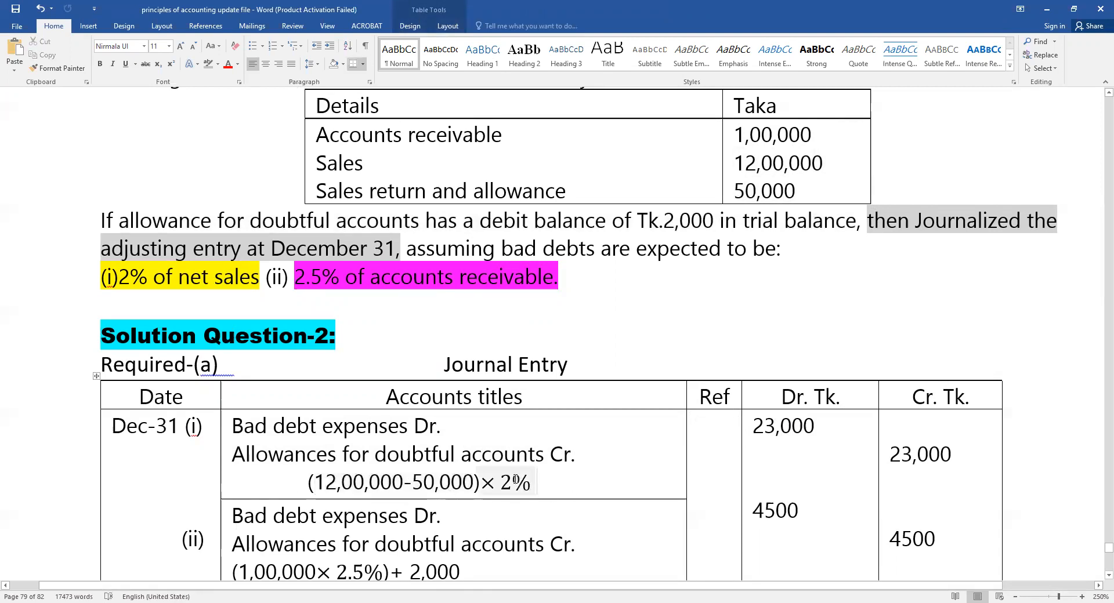
Apply Turquoise highlight to the first entry's formula (12,00,000-50,000)× 2%.
{"action": "left_click", "coordinate": [419, 482]}
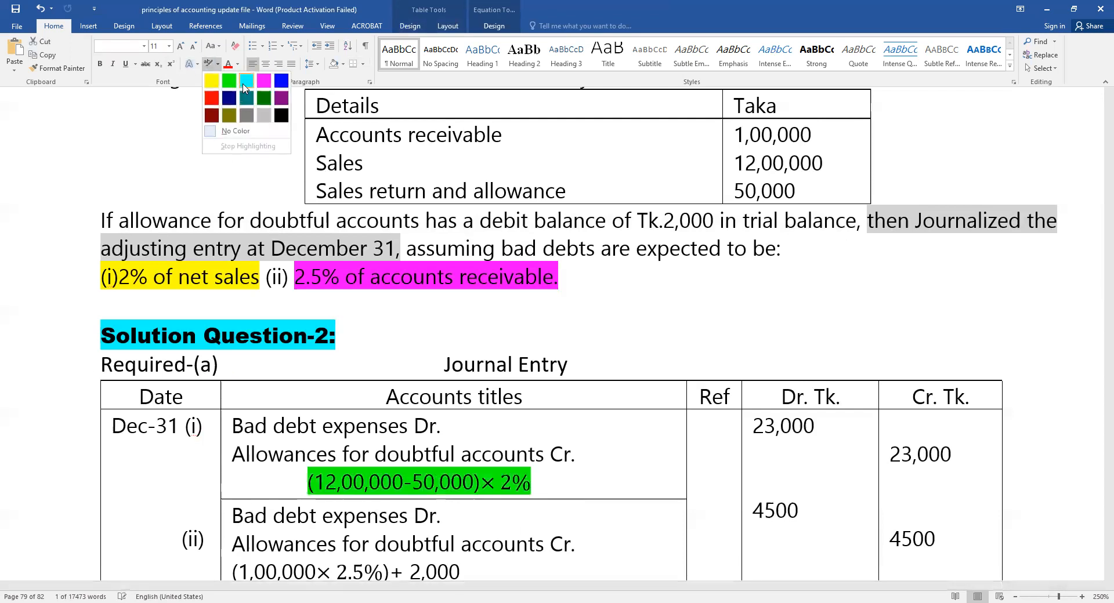
{"action": "left_click", "coordinate": [211, 98]}
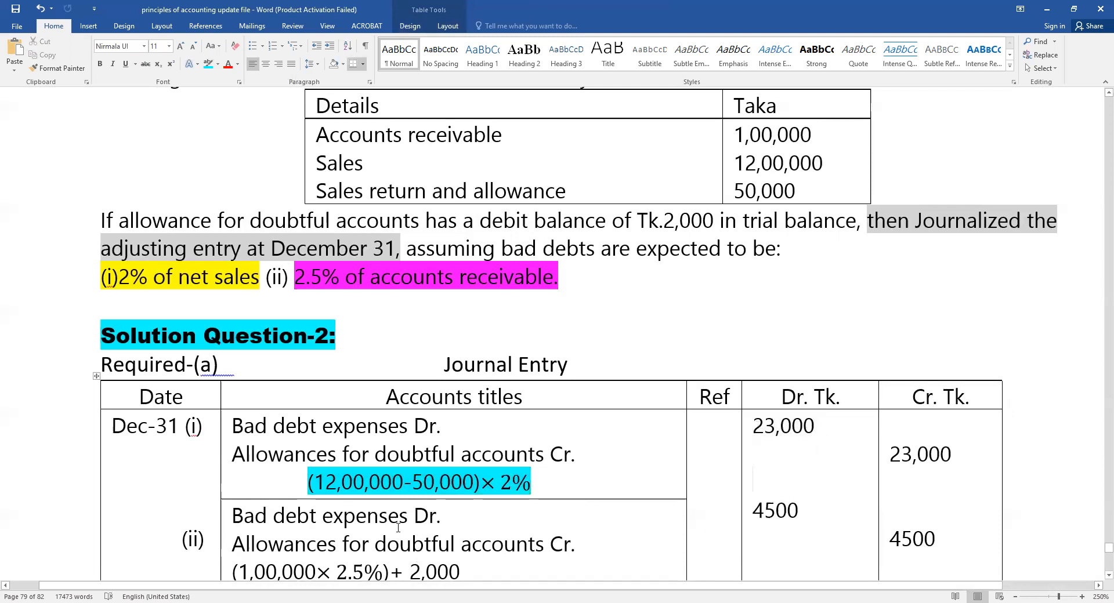
{"action": "scroll", "scroll_direction": "down", "scroll_amount": 3}
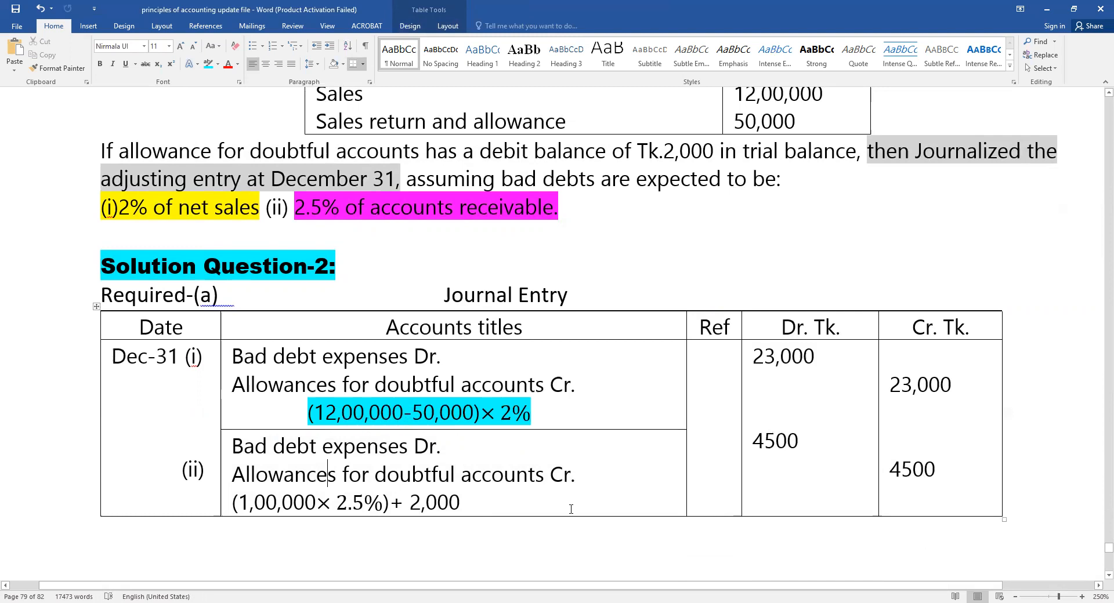
{"action": "mouse_move", "coordinate": [601, 430]}
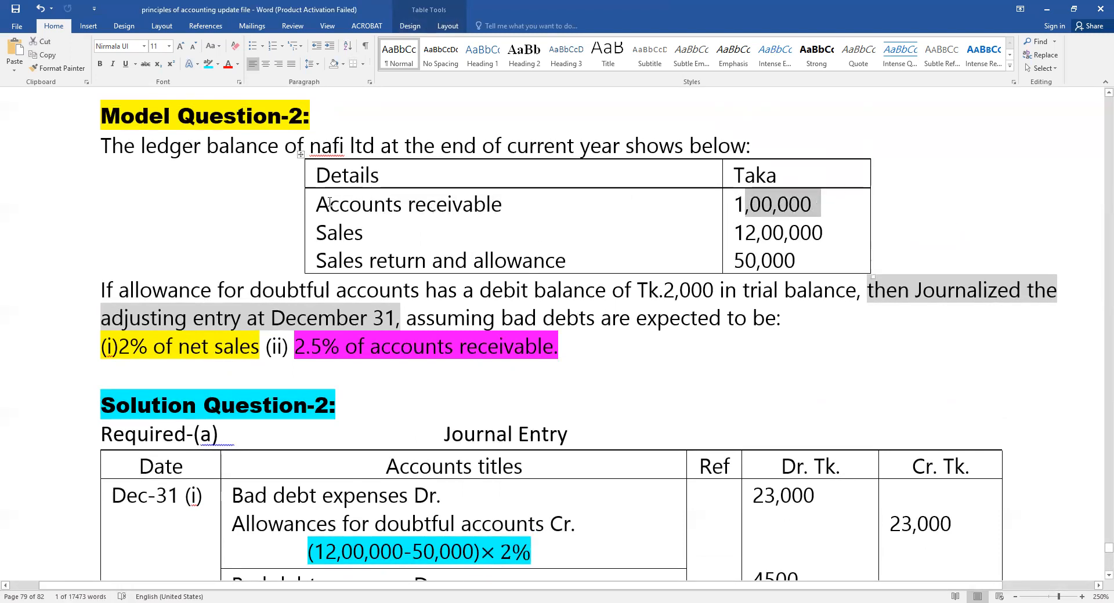
{"action": "scroll", "scroll_direction": "down", "scroll_amount": 3}
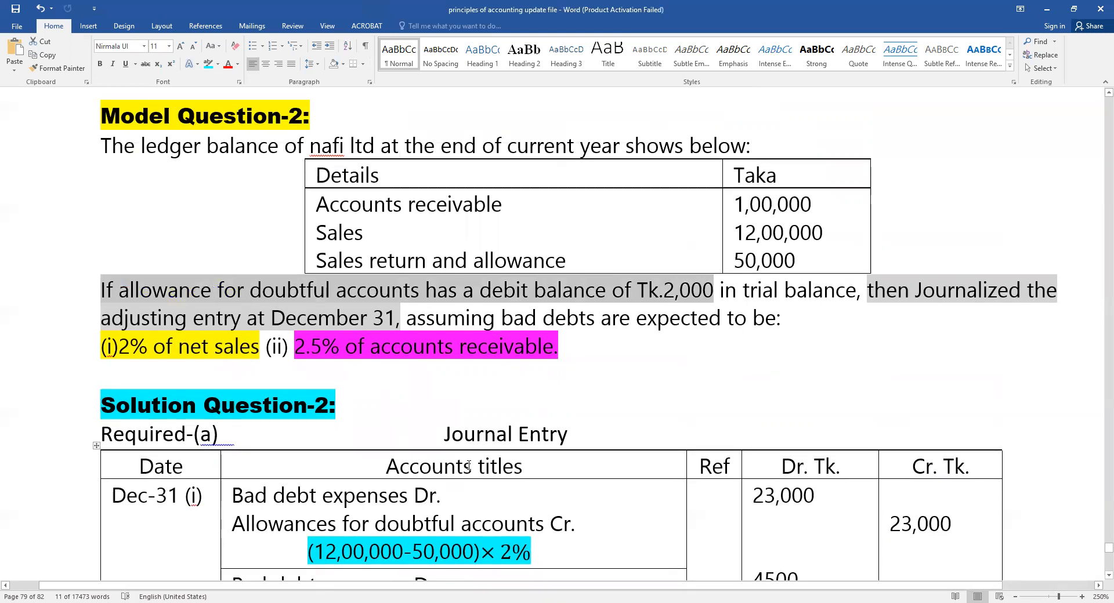
{"action": "scroll", "scroll_direction": "down", "scroll_amount": 3}
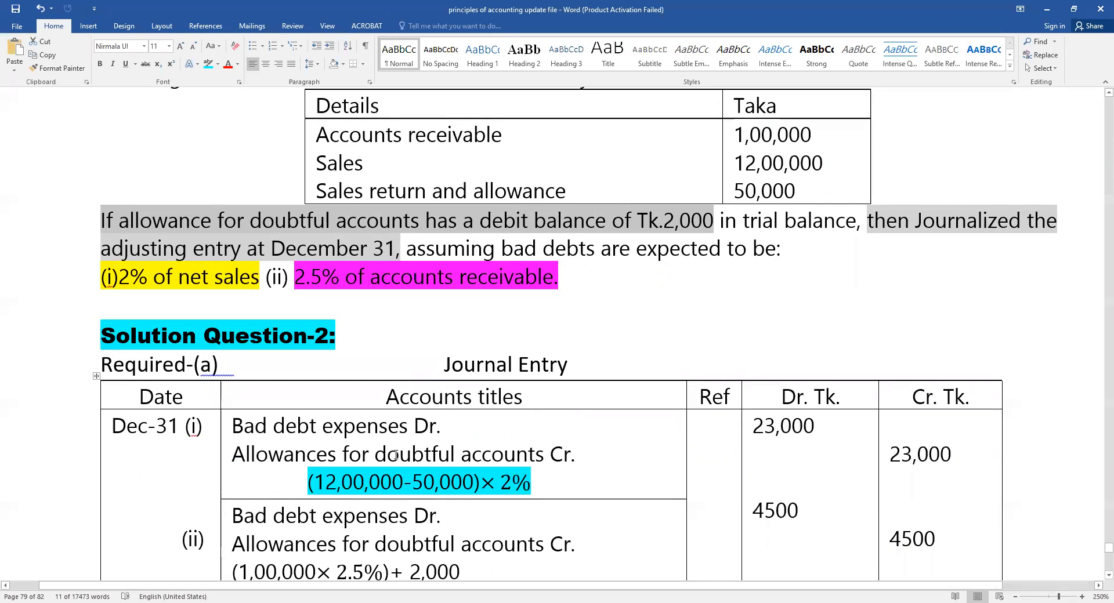
{"action": "mouse_move", "coordinate": [589, 320]}
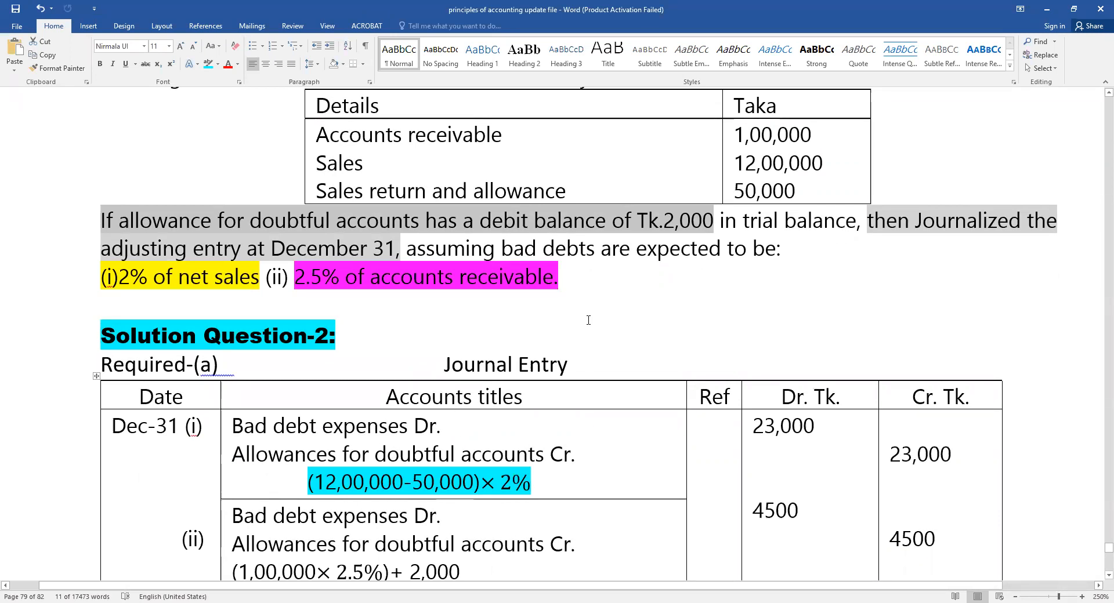
{"action": "scroll", "scroll_direction": "down", "scroll_amount": 3}
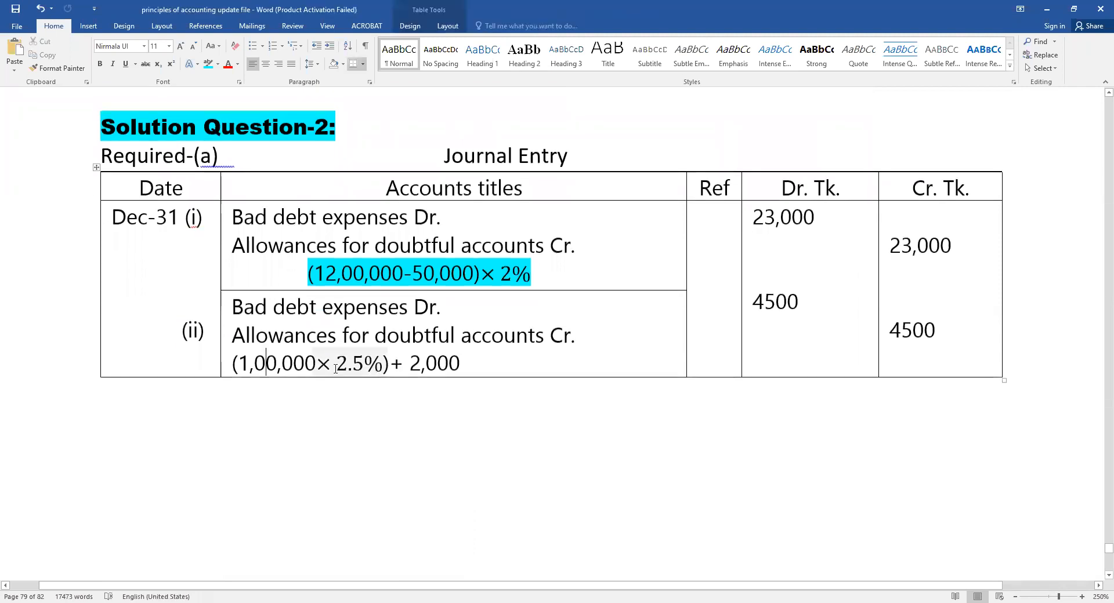
{"action": "left_click_drag", "start_coordinate": [383, 363], "coordinate": [460, 363]}
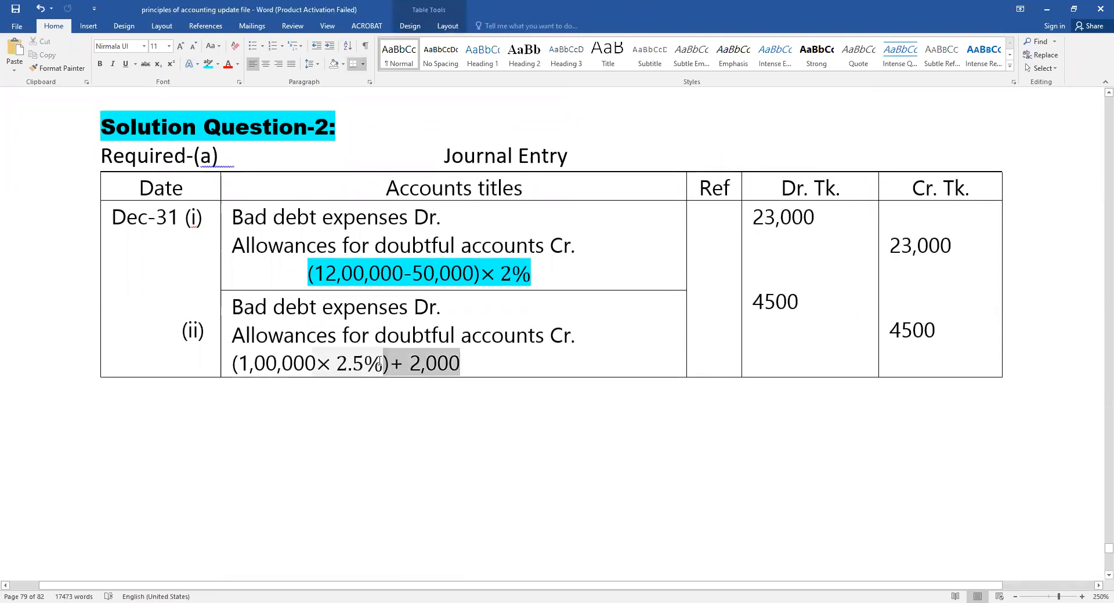
{"action": "left_click", "coordinate": [805, 301]}
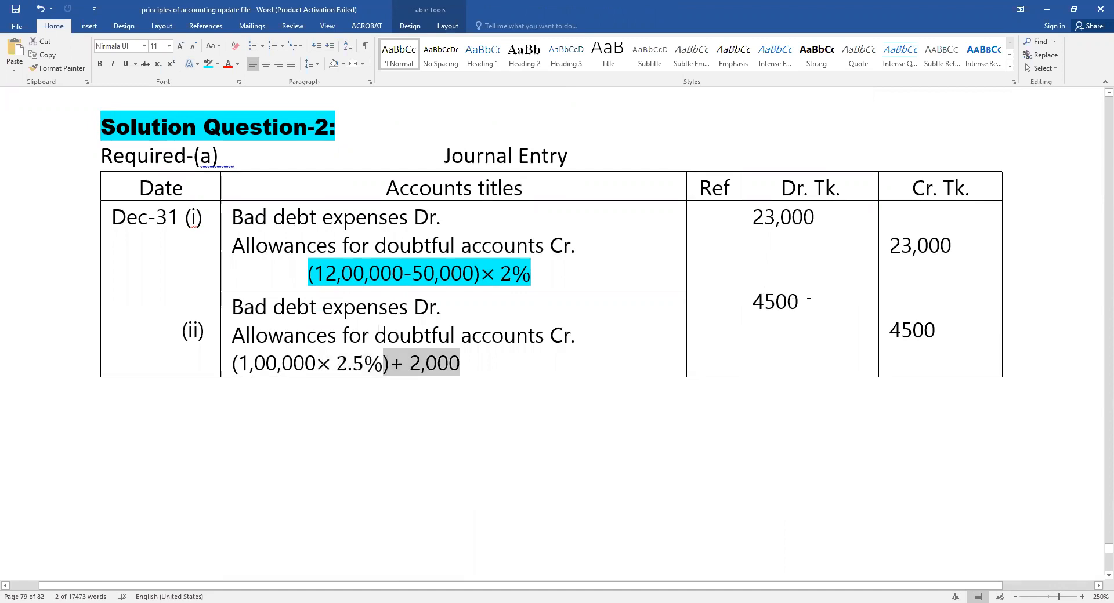
{"action": "double_click", "coordinate": [775, 301]}
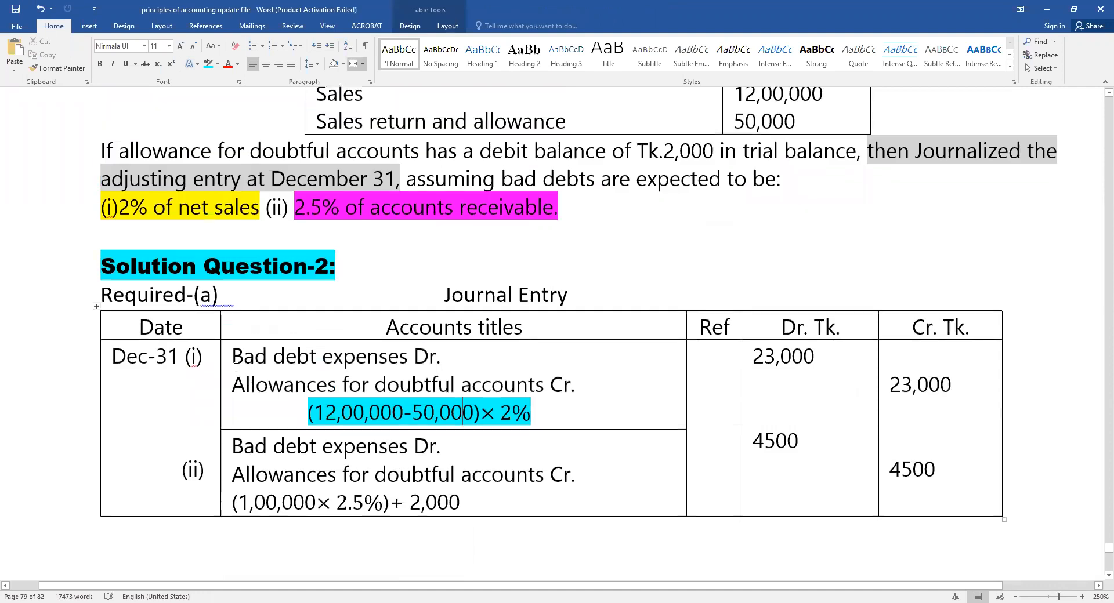
{"action": "left_click_drag", "start_coordinate": [231, 356], "coordinate": [576, 384]}
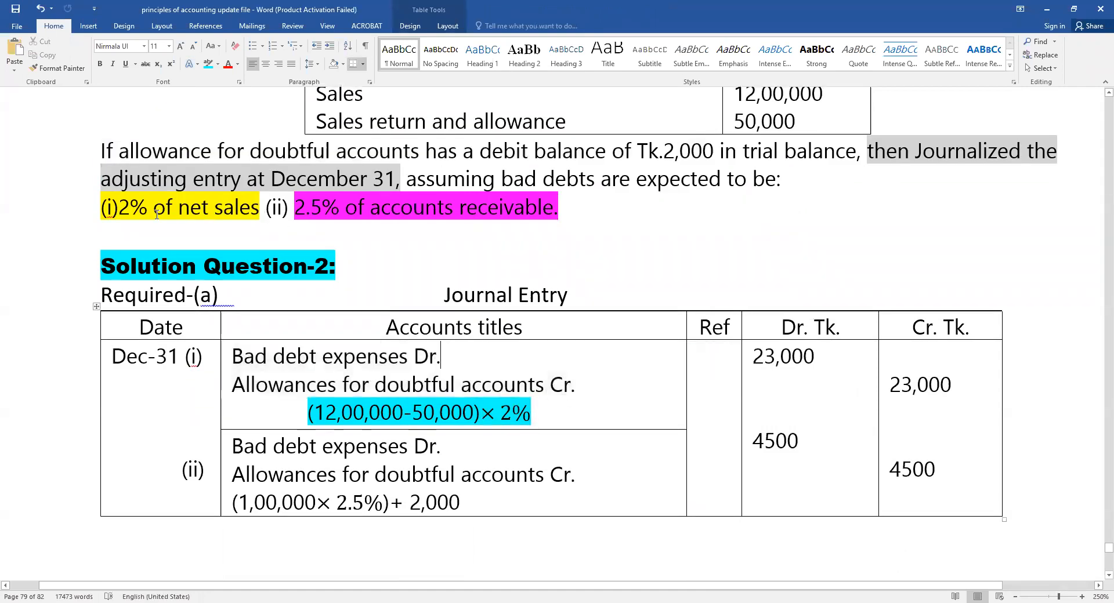
{"action": "scroll", "scroll_direction": "up", "scroll_amount": 3}
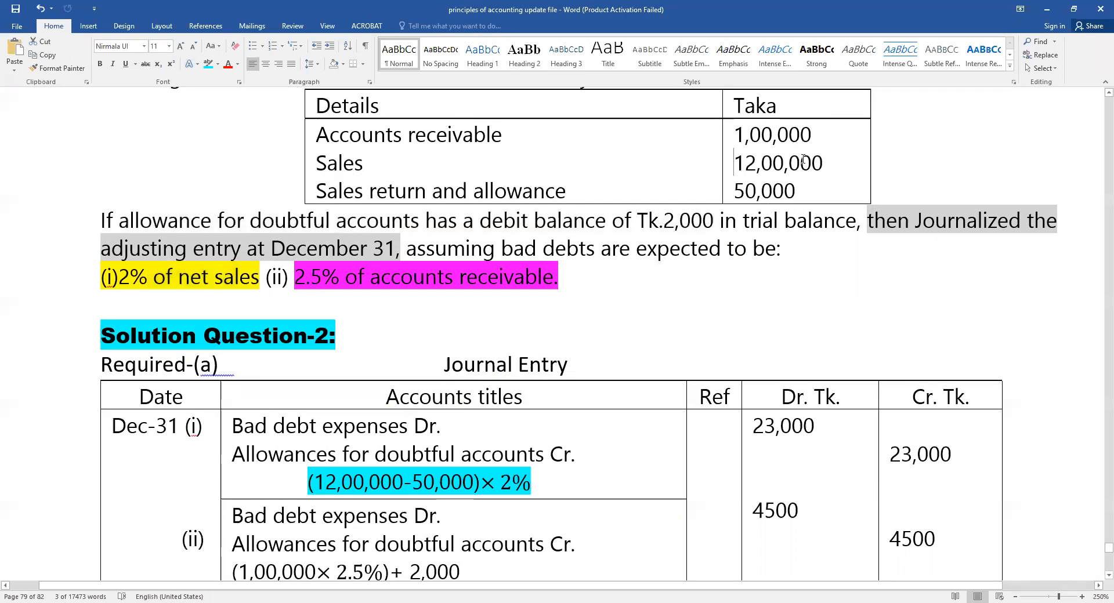
{"action": "left_click", "coordinate": [778, 163]}
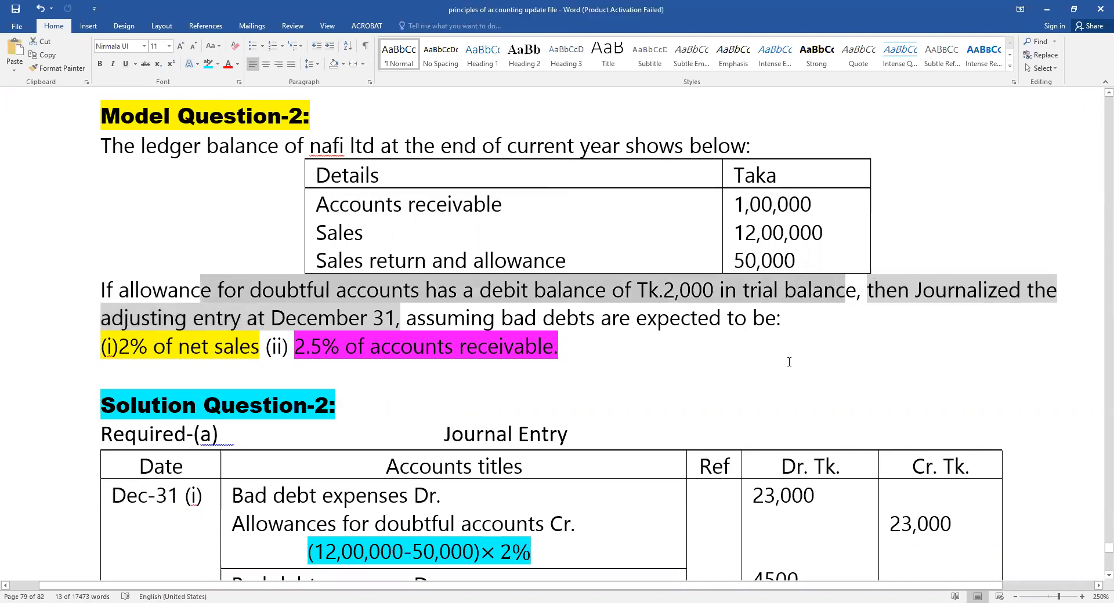
{"action": "scroll", "scroll_direction": "down", "scroll_amount": 3}
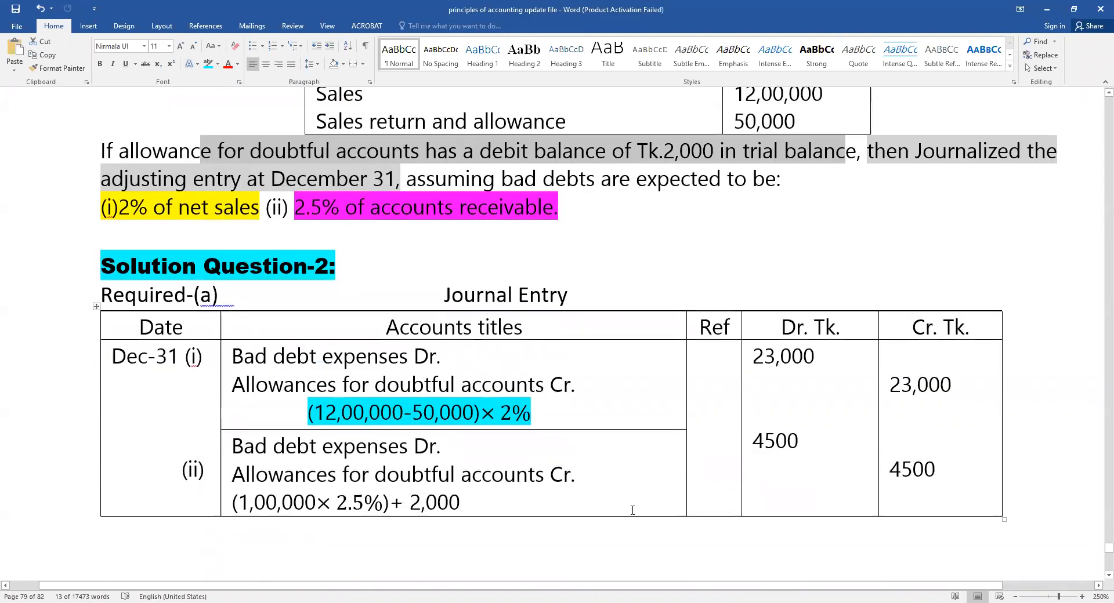